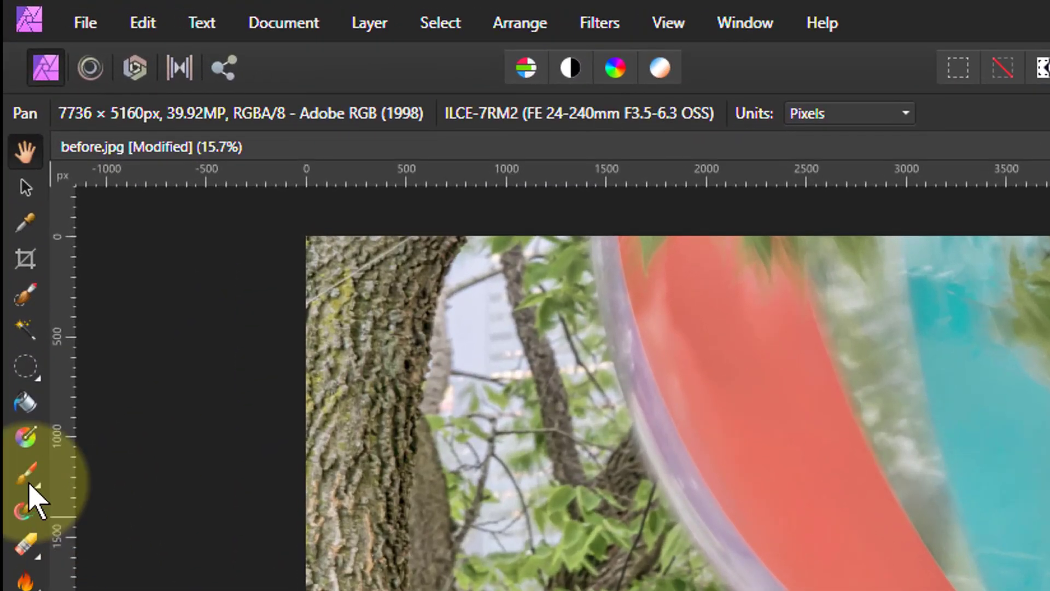
Choose the Colour Replacement Brush Tool with bright green as the paint colour
click(27, 471)
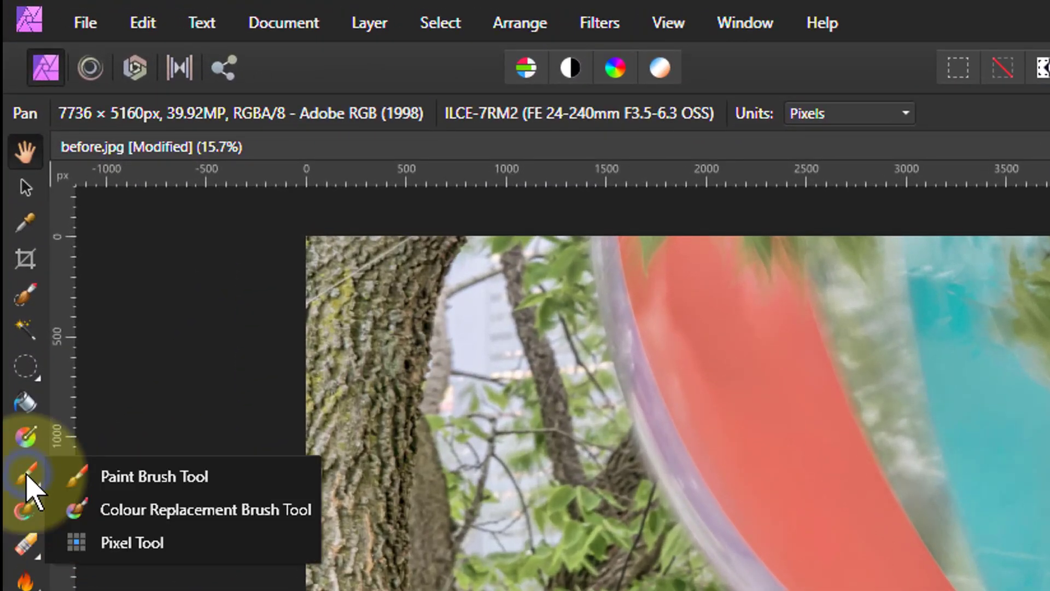
click(206, 509)
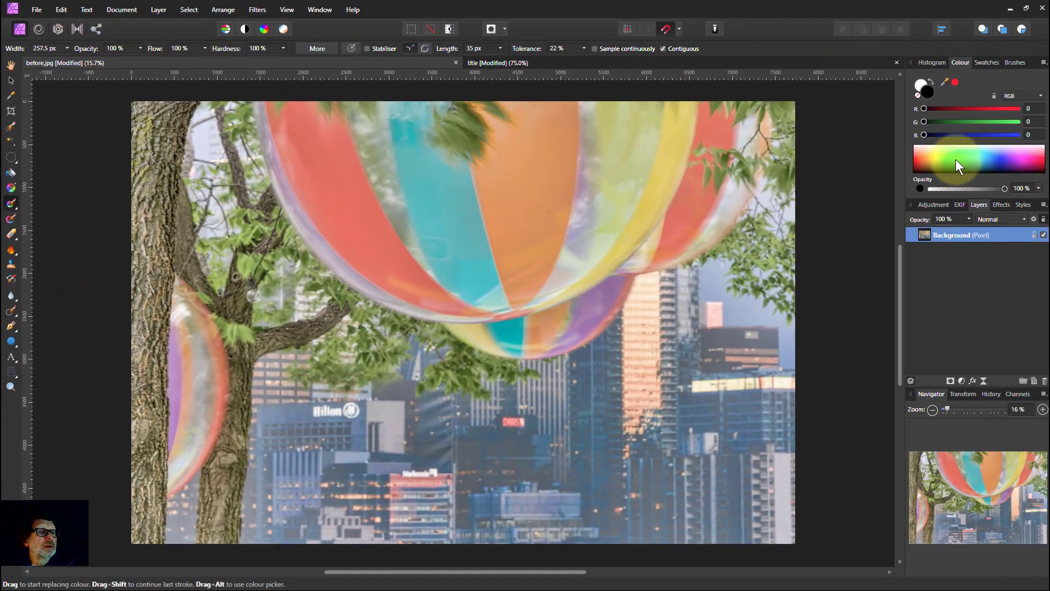
click(958, 166)
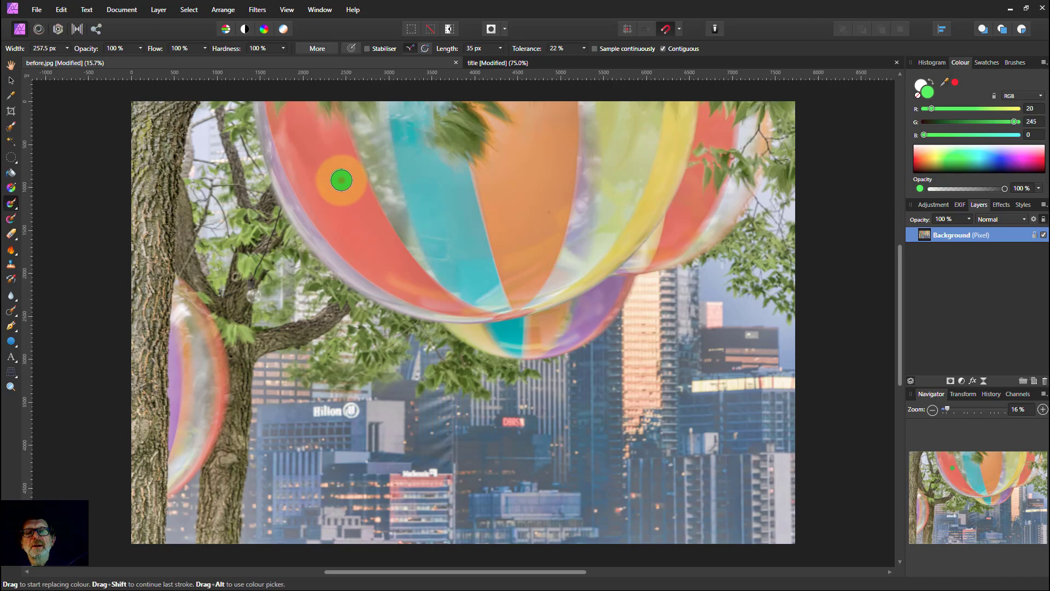
Brush trial green strokes and a dab across the red balloon panel
drag(340, 179, 331, 167)
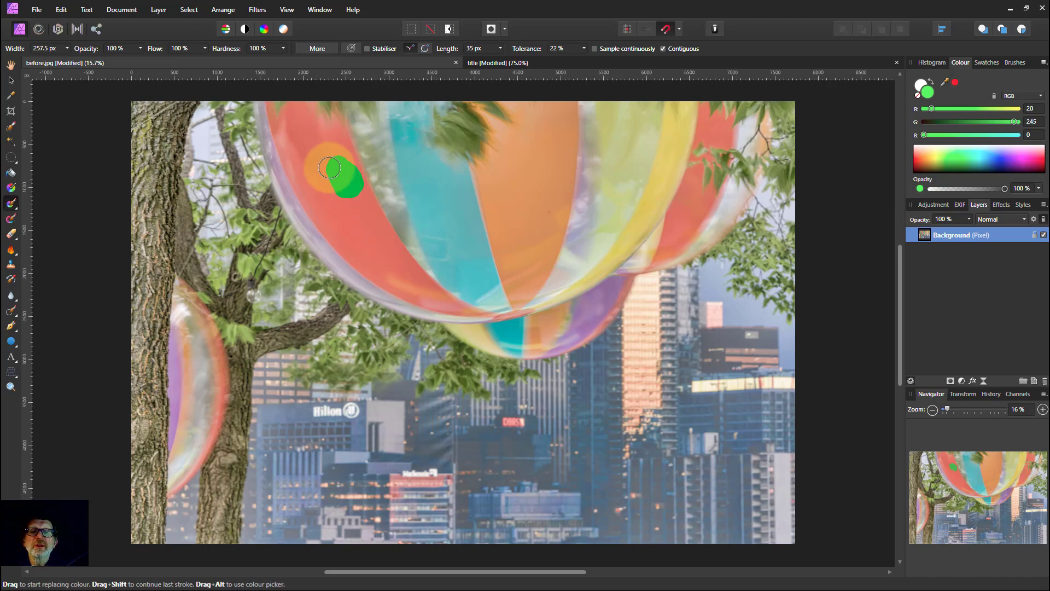
drag(330, 168, 370, 184)
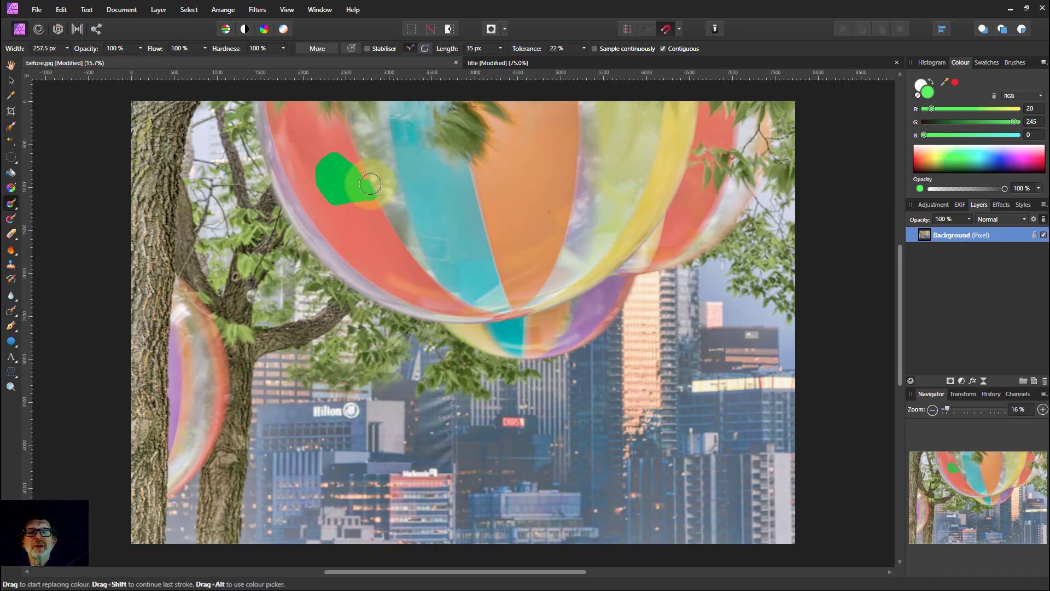
drag(370, 186, 355, 150)
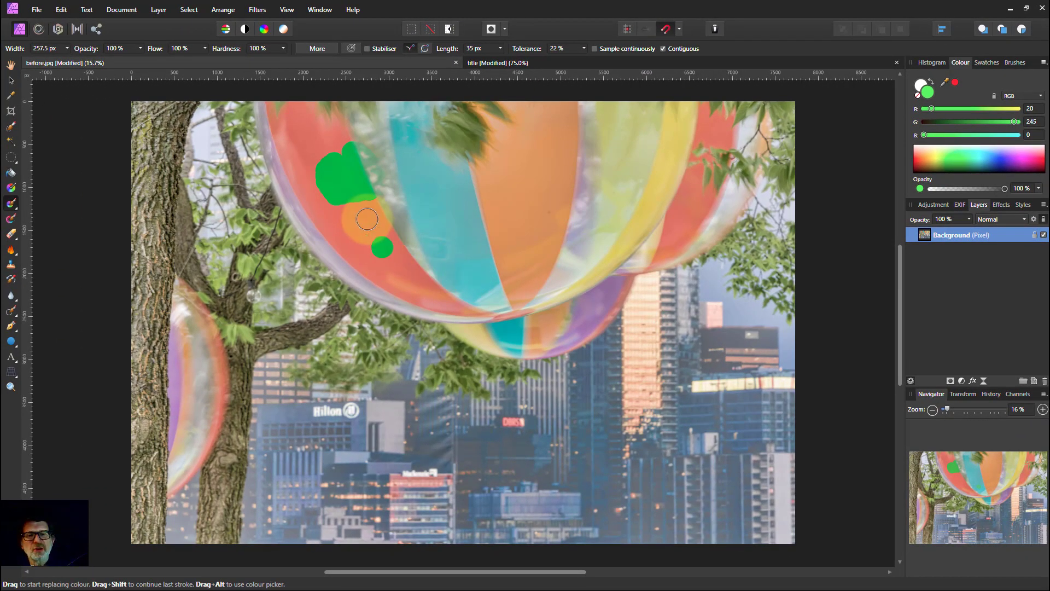
click(366, 218)
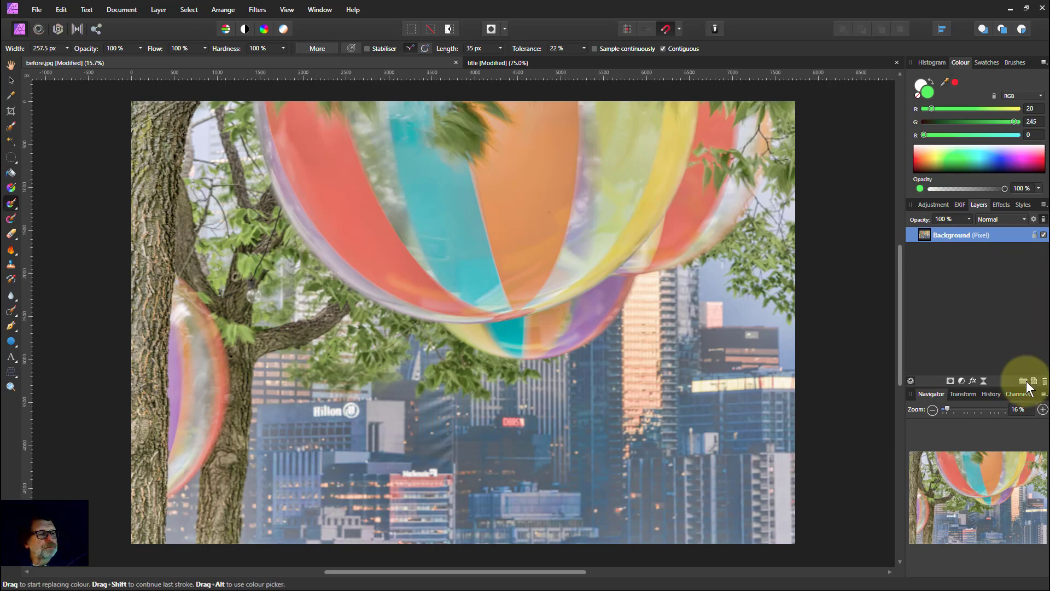
mouse_move(1033, 380)
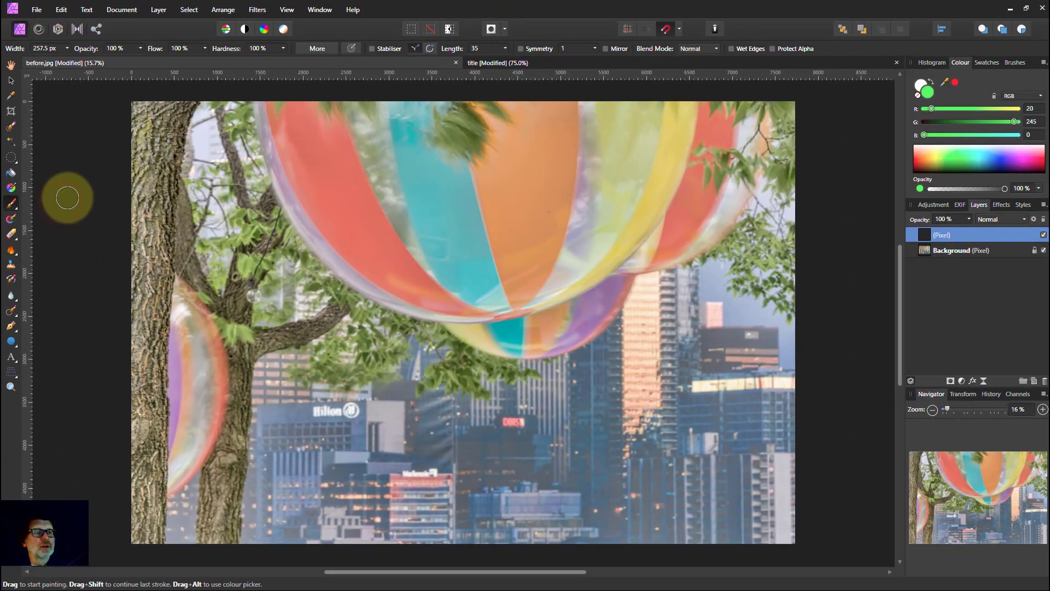
Brush three solid green strokes over the red balloon panel on the new pixel layer
drag(353, 200, 307, 143)
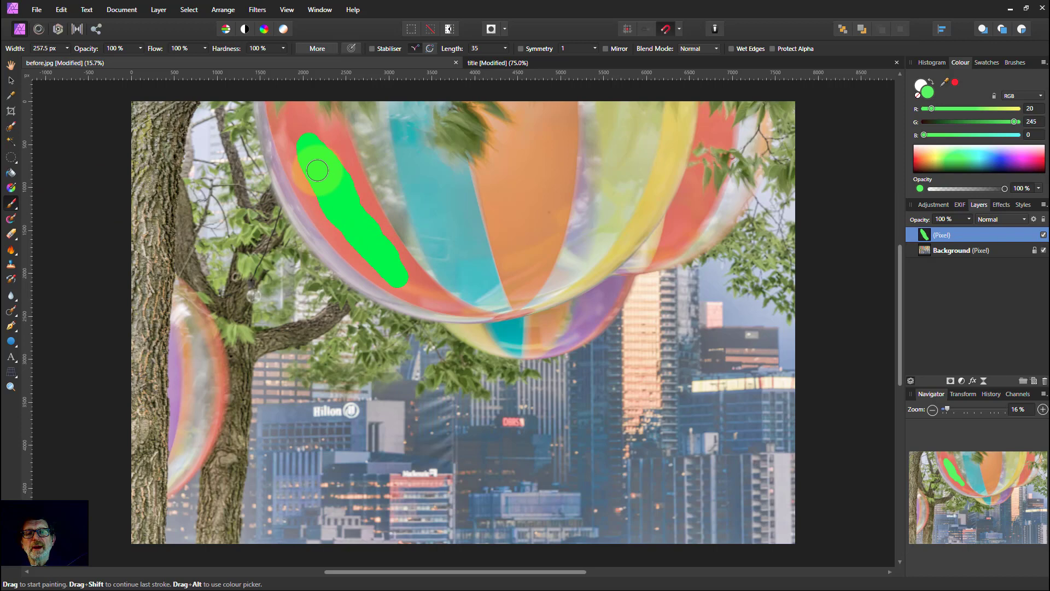
drag(317, 170, 348, 187)
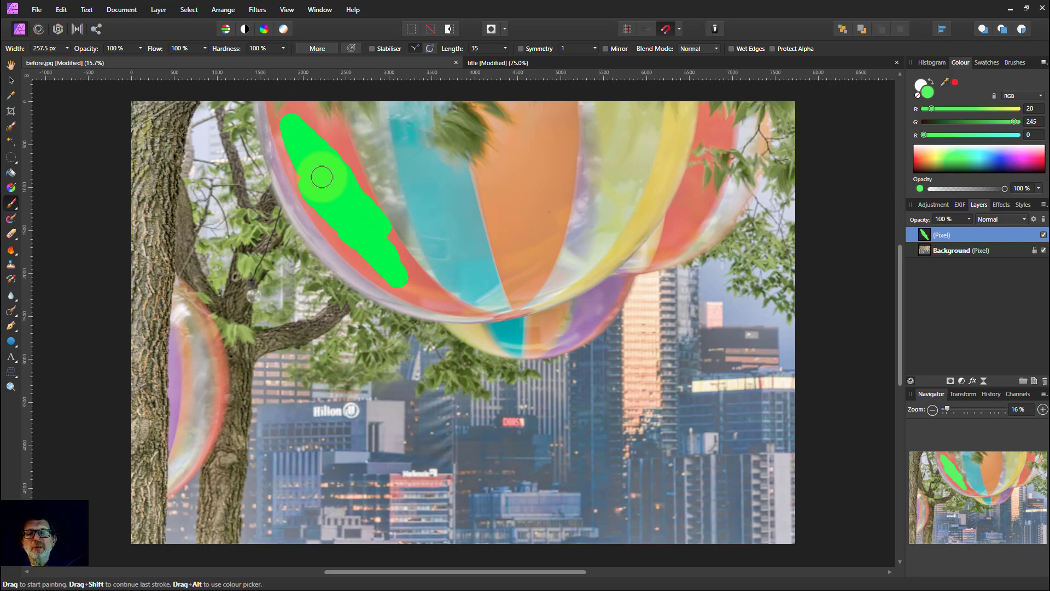
drag(321, 176, 150, 190)
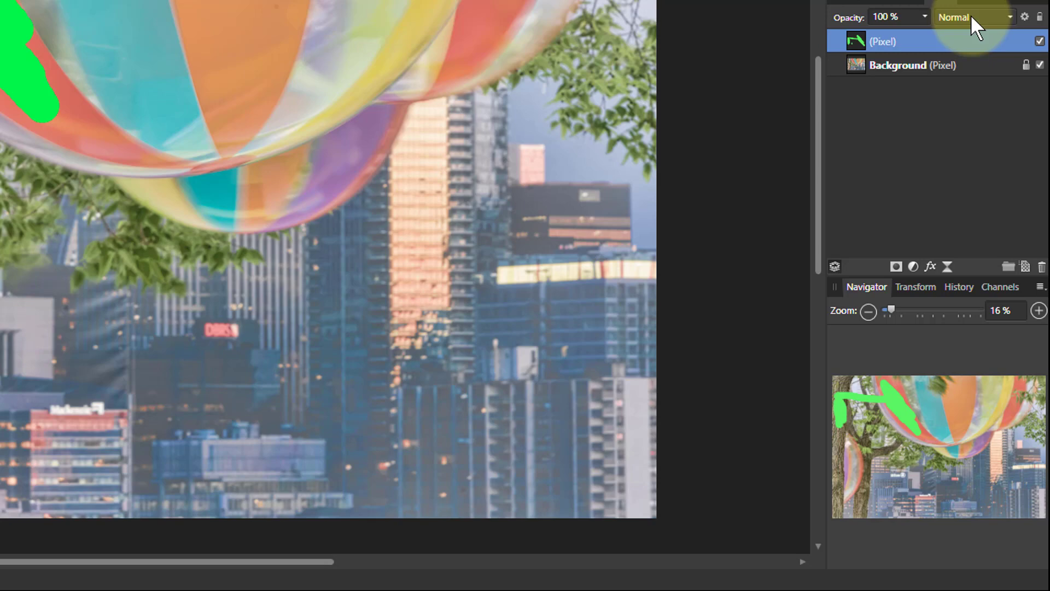
Switch the paint layer to Colour blend mode and extend green over the upper panel
click(975, 17)
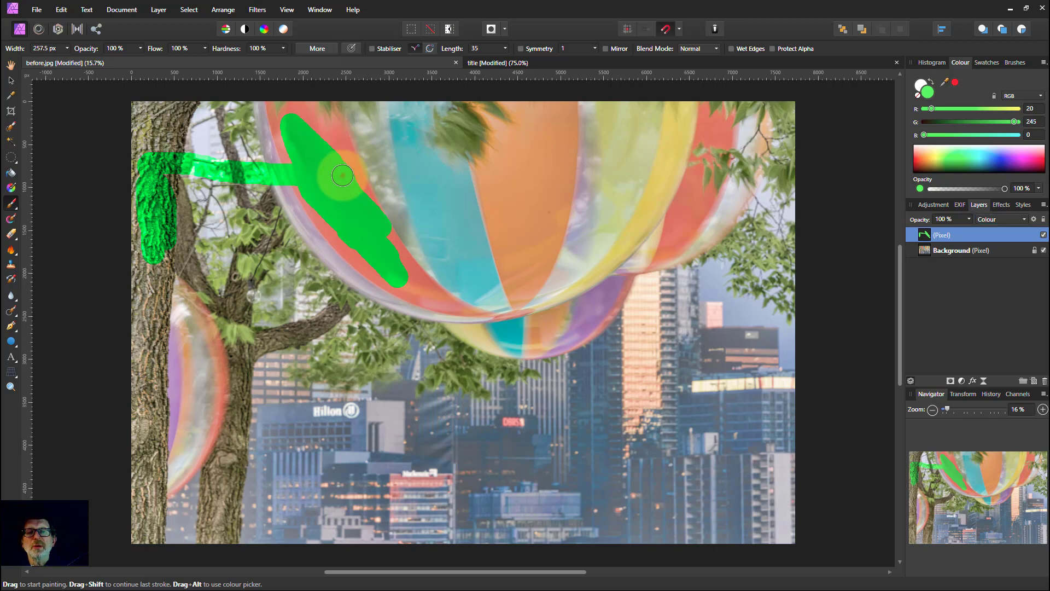
drag(341, 176, 331, 126)
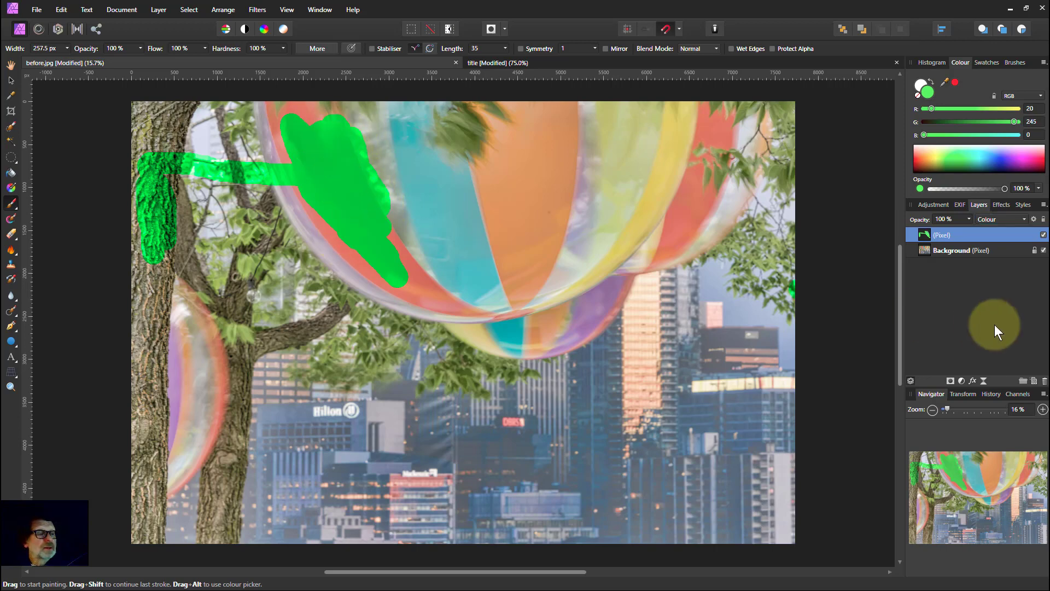
mouse_move(1041, 387)
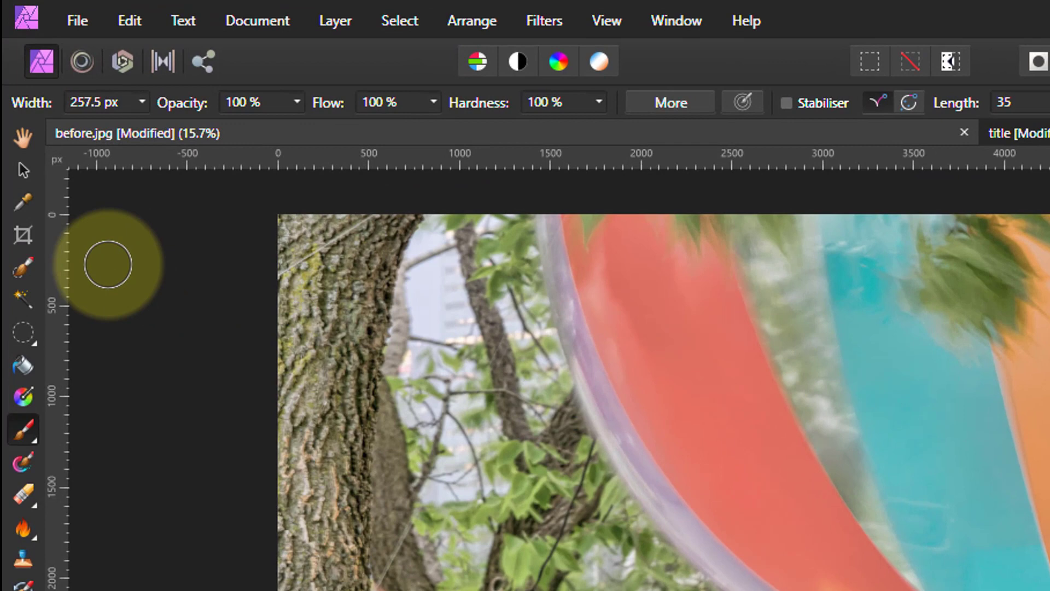
mouse_move(23, 265)
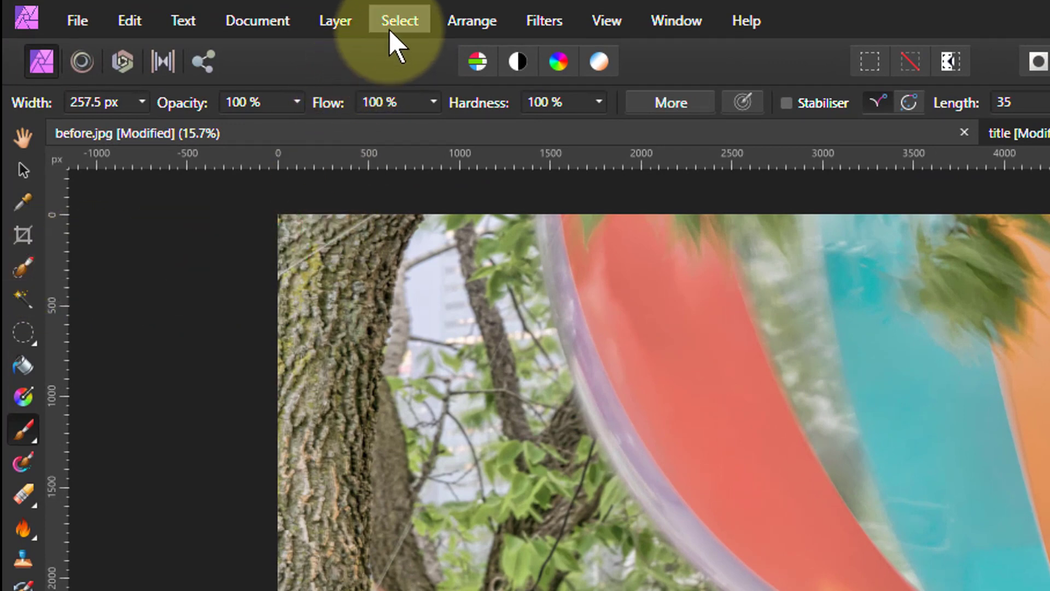
Use Select Sampled Colour from the Select menu on the red panel
click(399, 20)
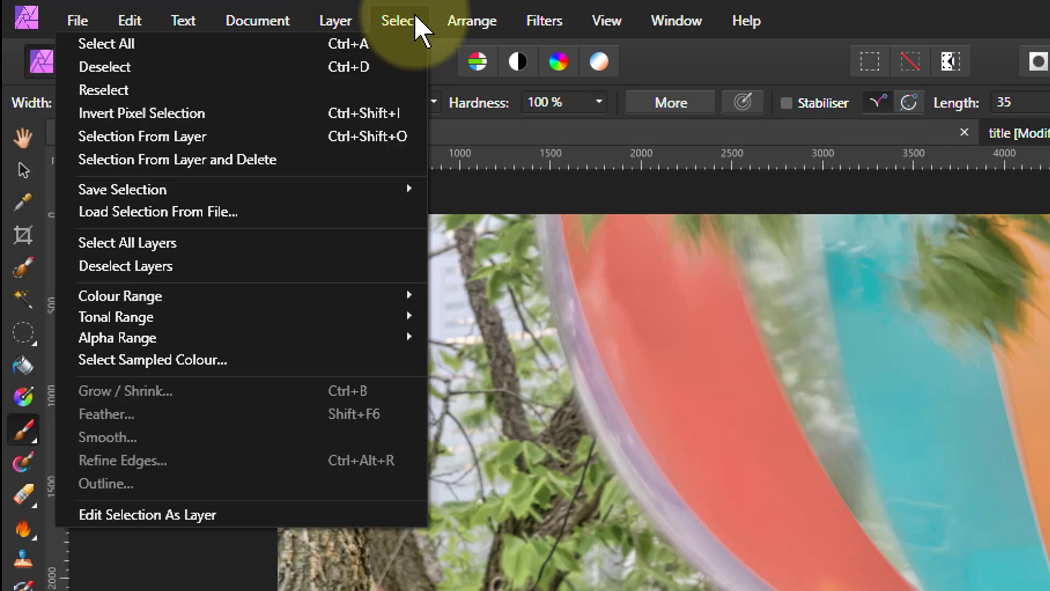
mouse_move(349, 360)
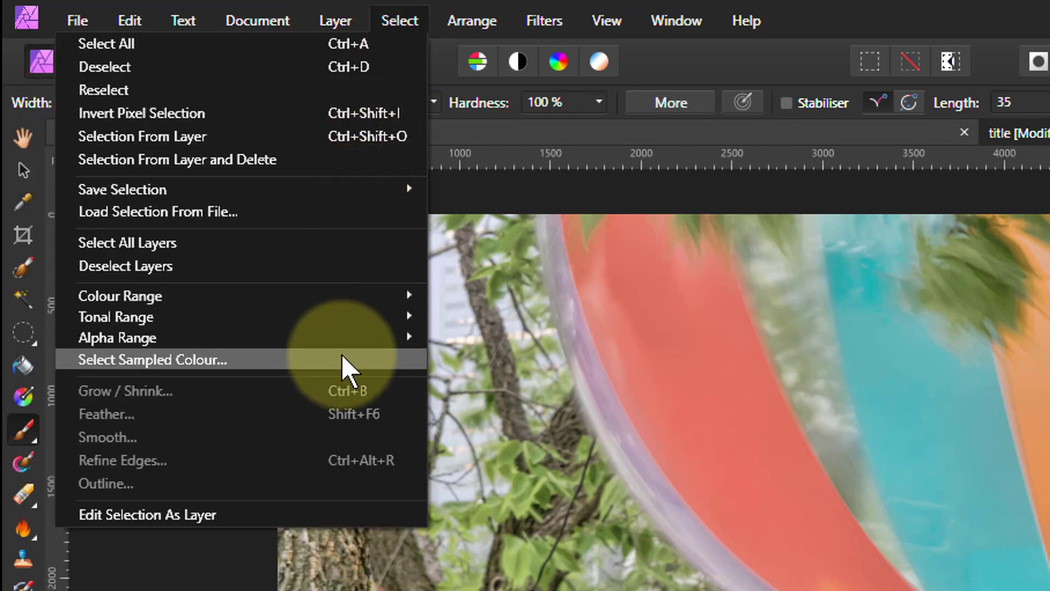
mouse_move(348, 360)
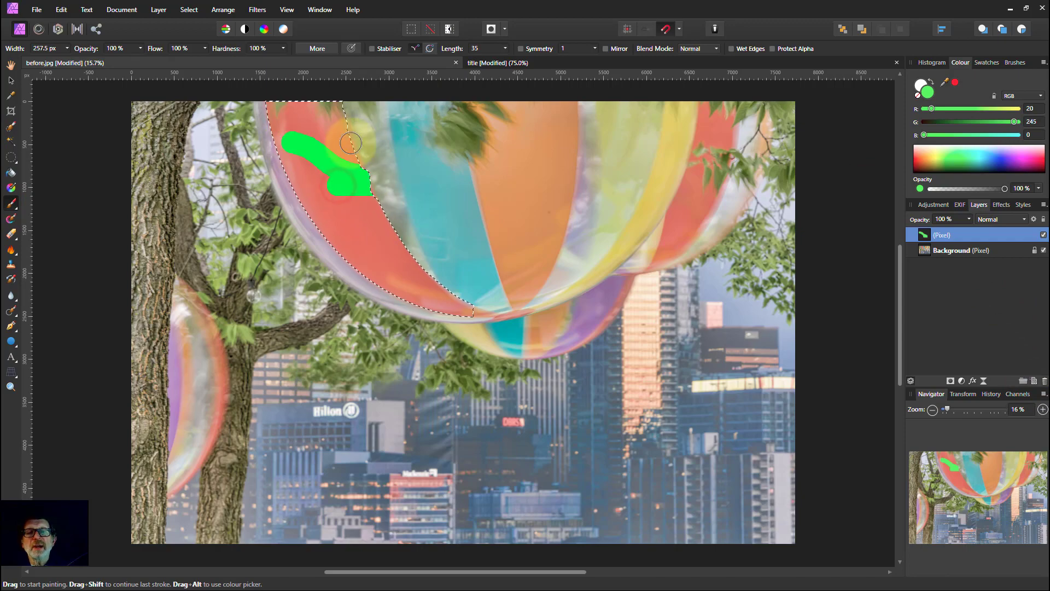
Paint green inside the selected panel with Colour blending, then delete that paint layer
drag(348, 143, 288, 183)
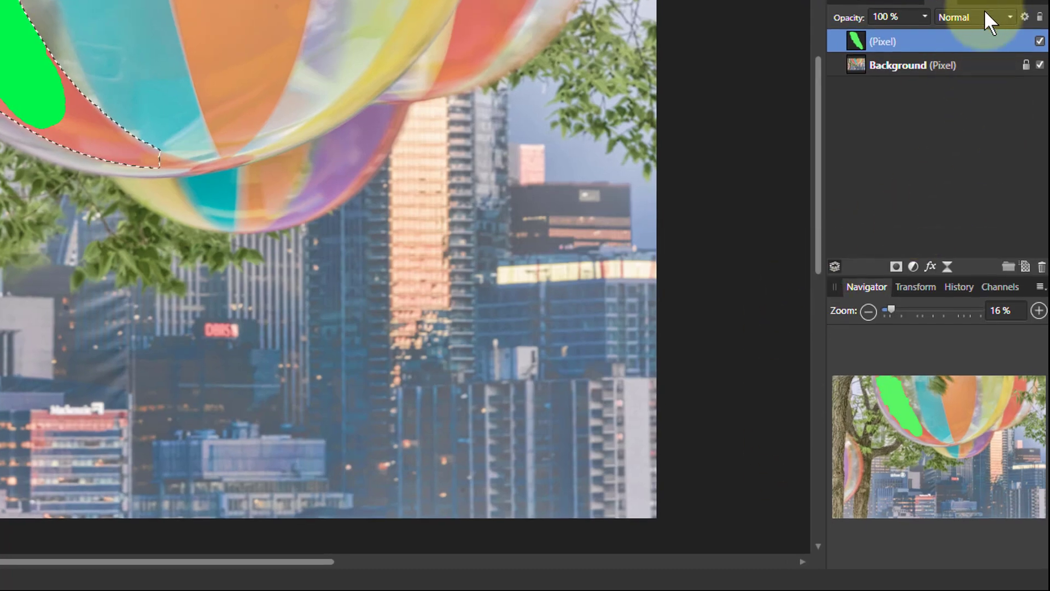
click(974, 17)
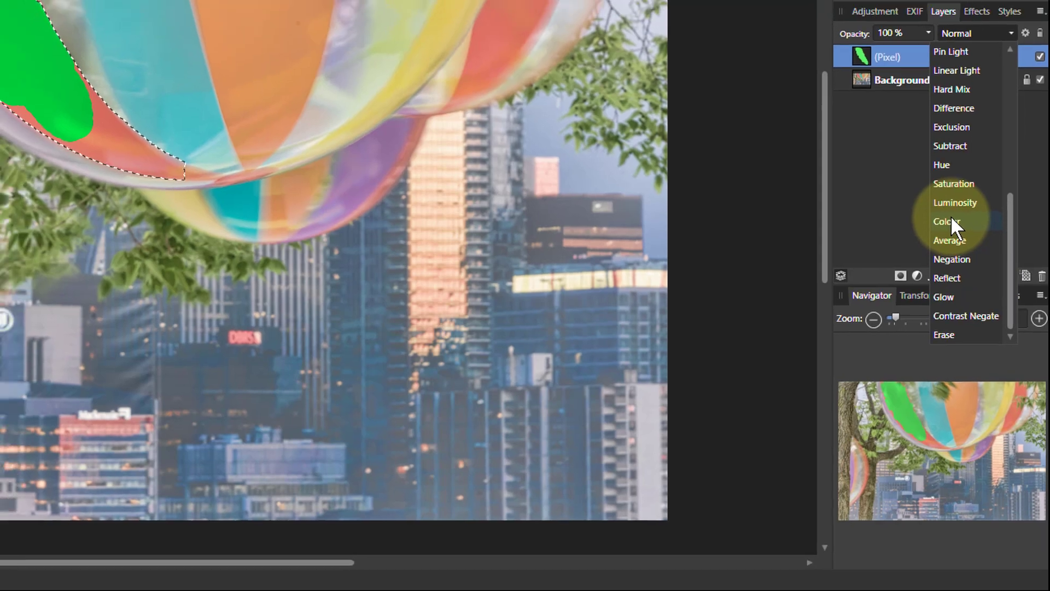
click(947, 222)
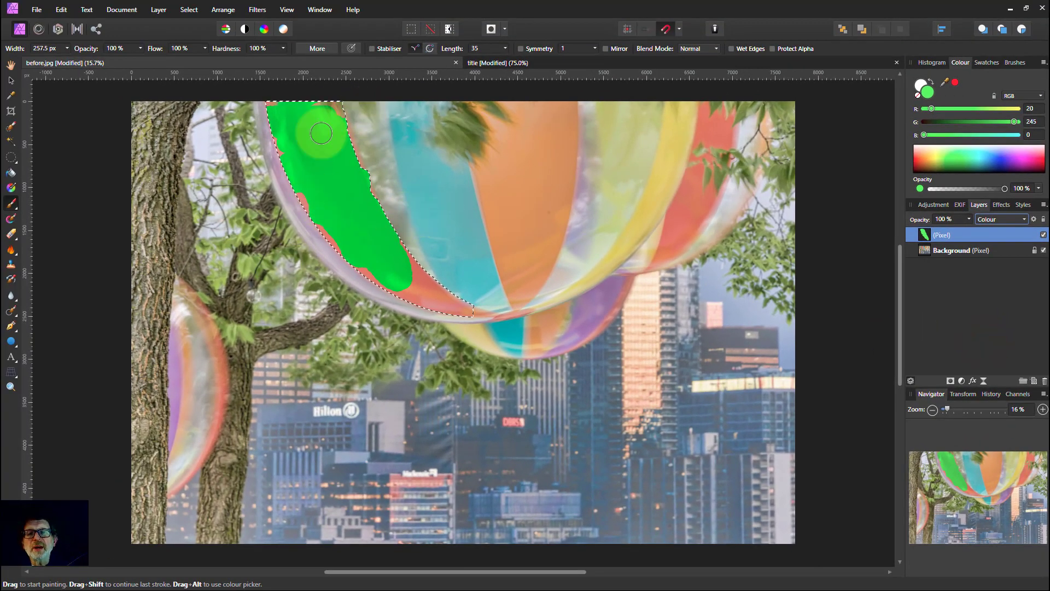
drag(320, 133, 399, 238)
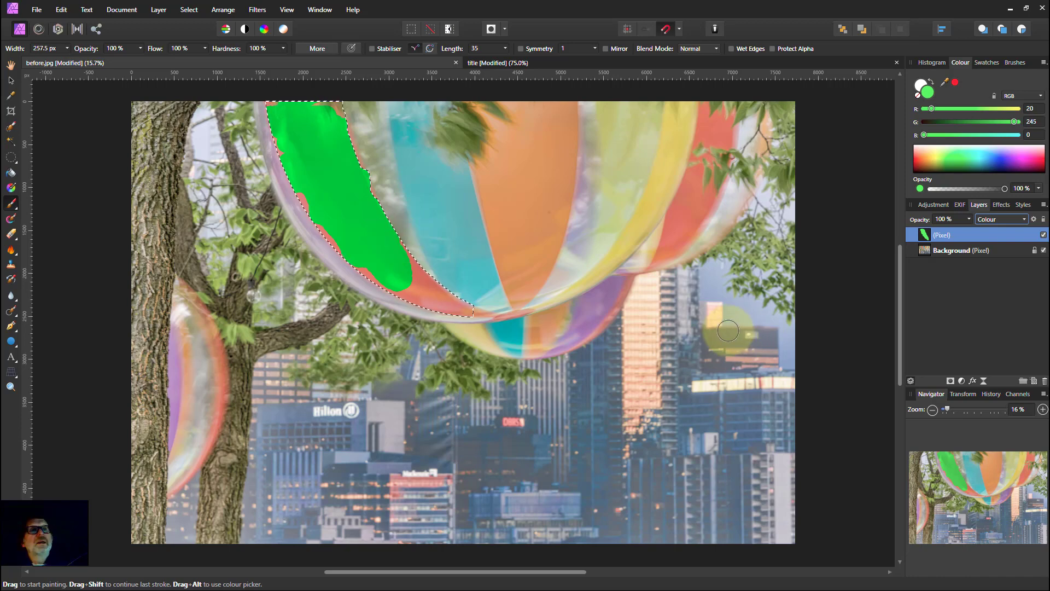
mouse_move(806, 290)
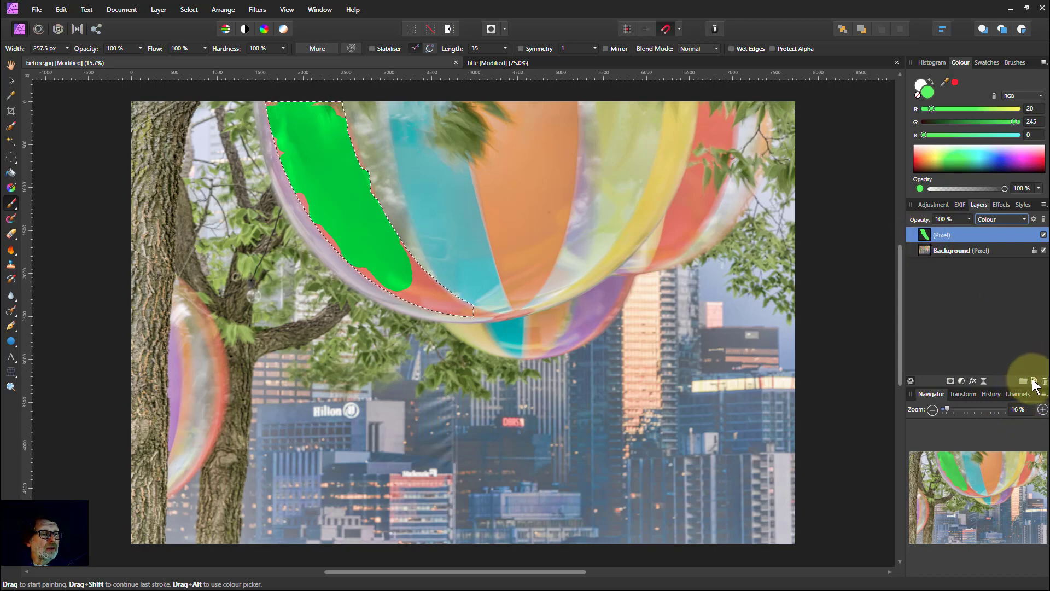
click(1034, 380)
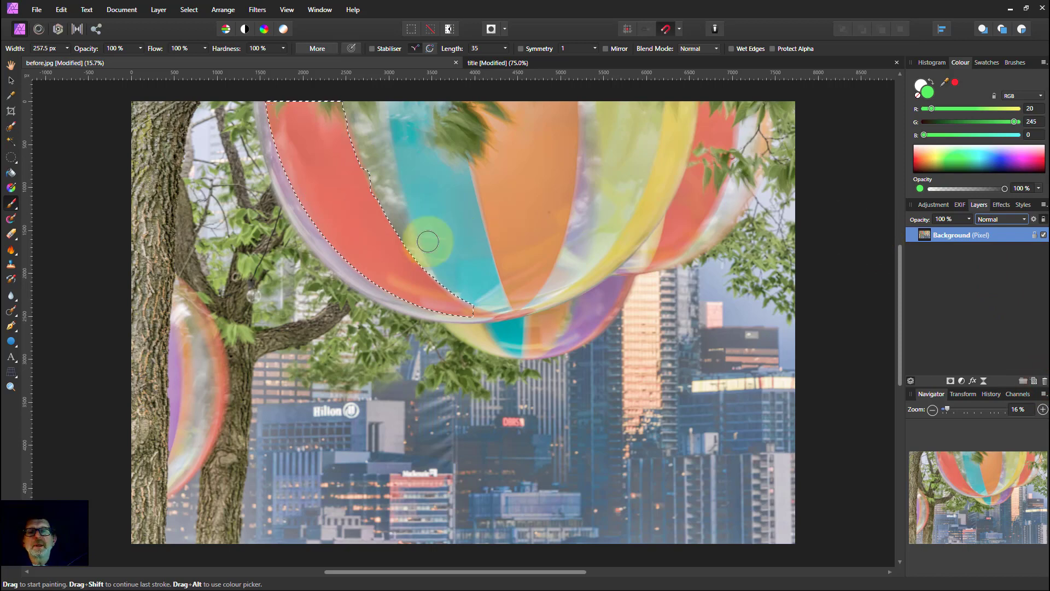
mouse_move(80, 228)
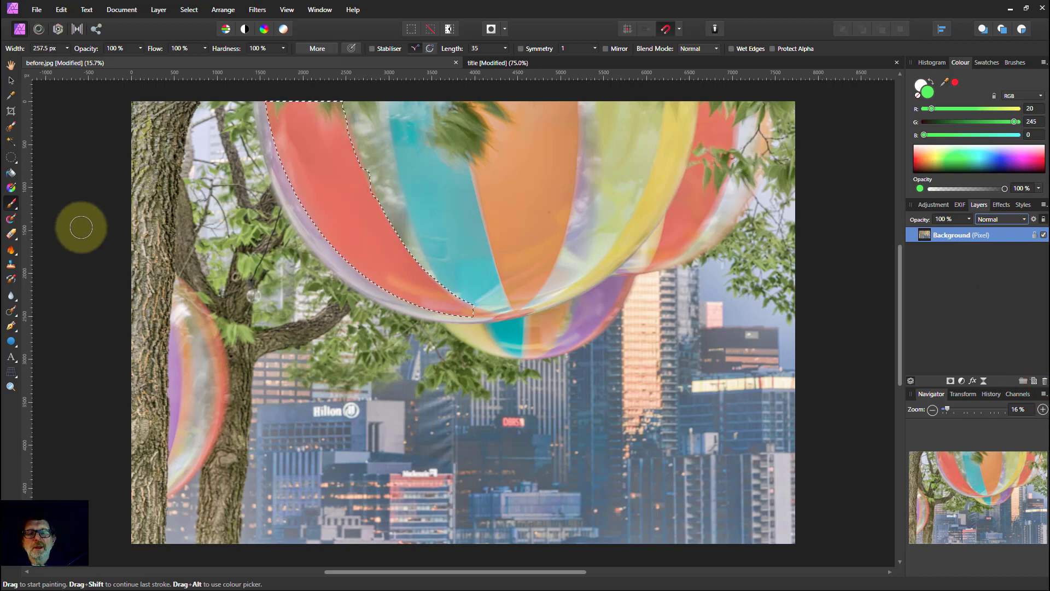
mouse_move(181, 181)
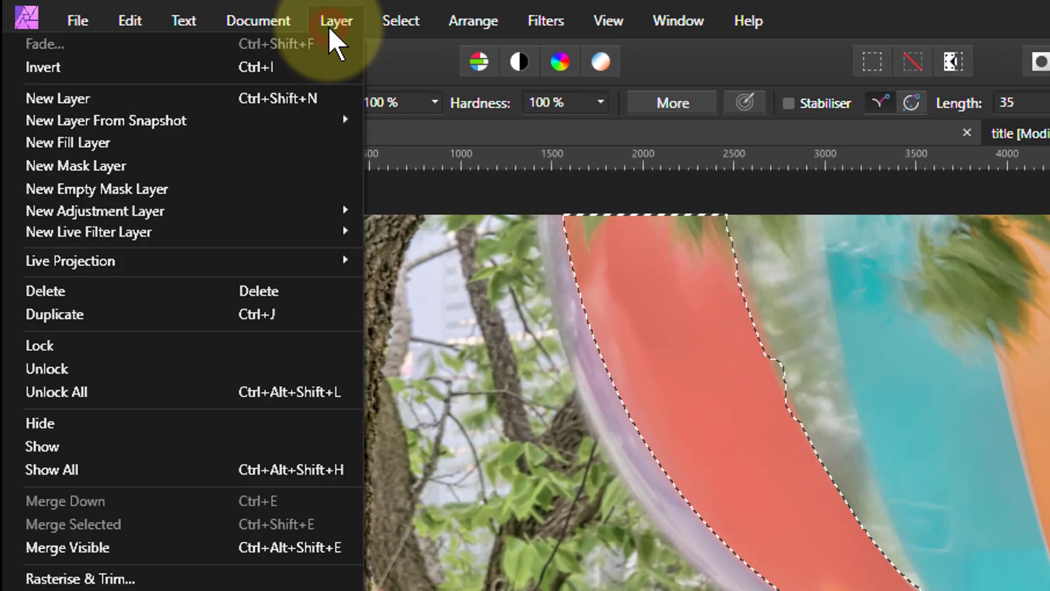
mouse_move(308, 154)
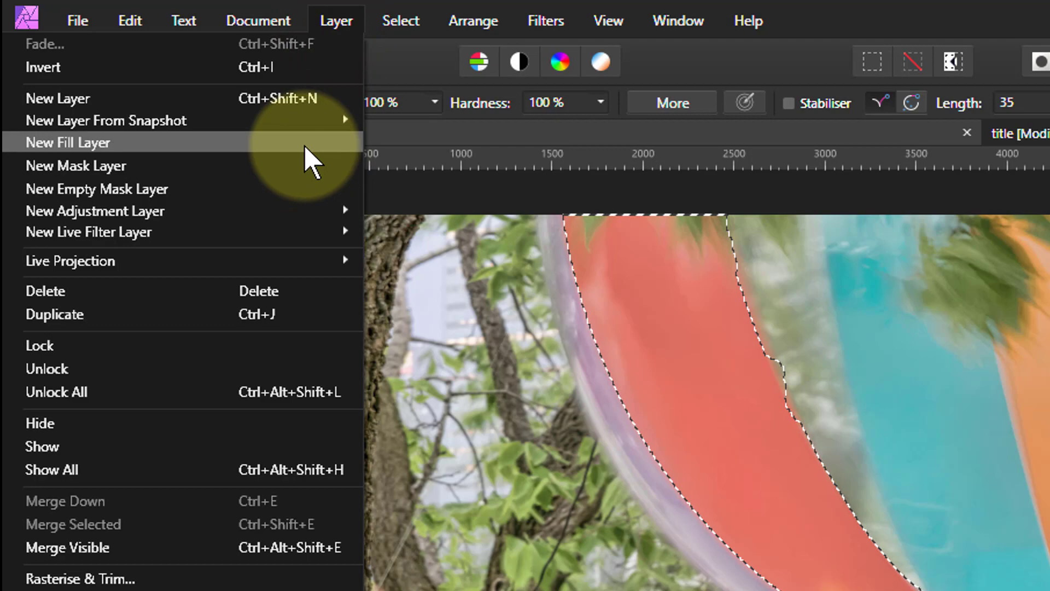
click(67, 142)
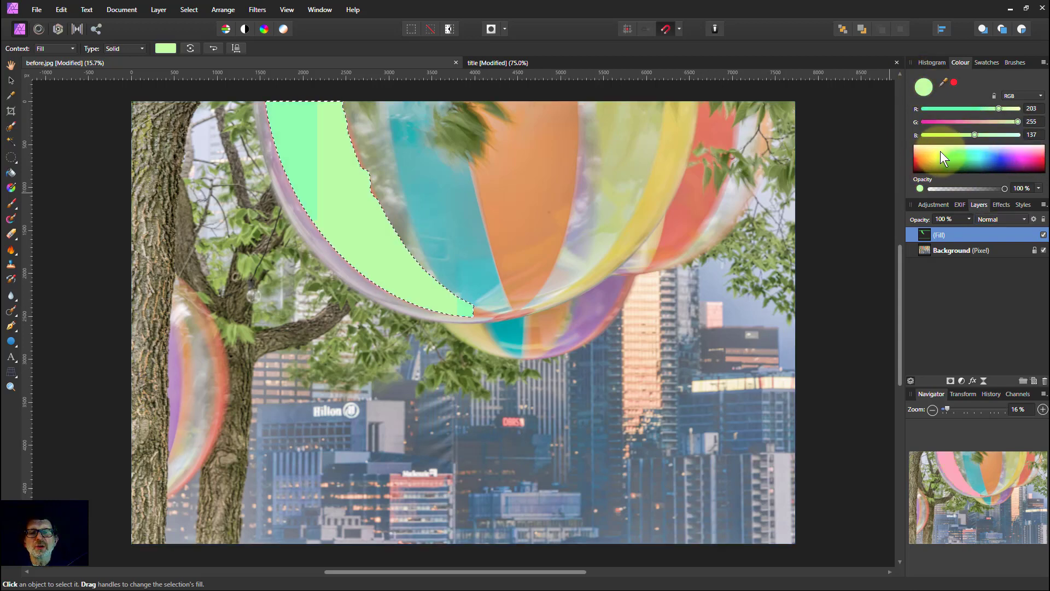
click(1017, 160)
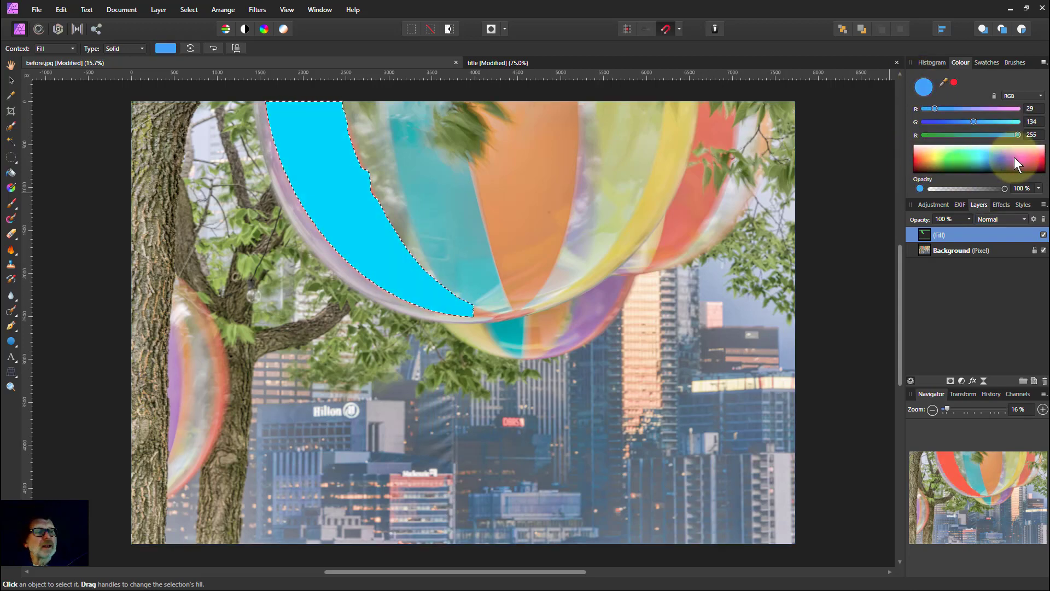
click(957, 160)
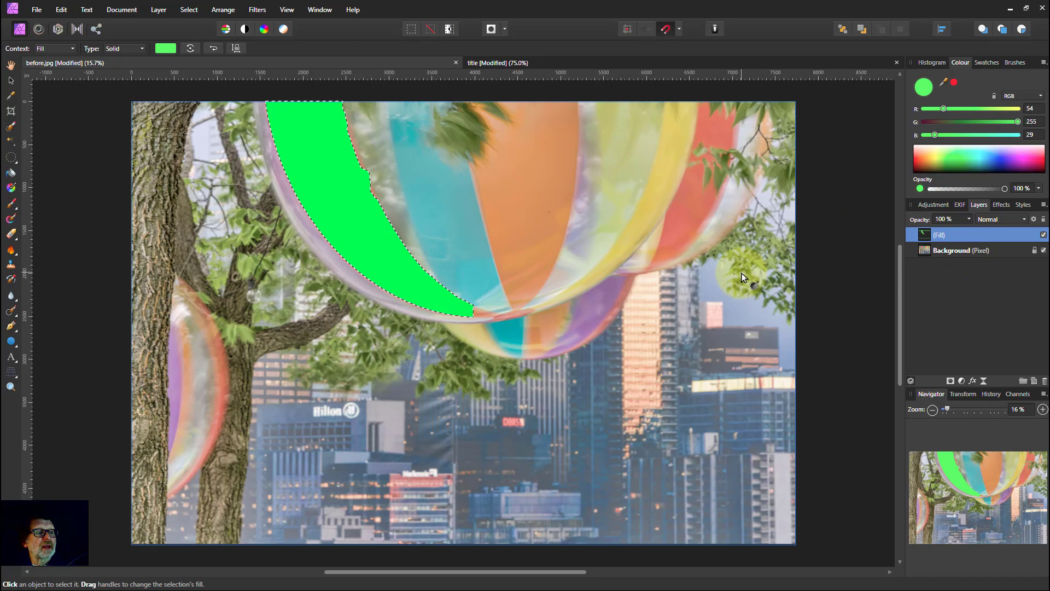
mouse_move(1042, 381)
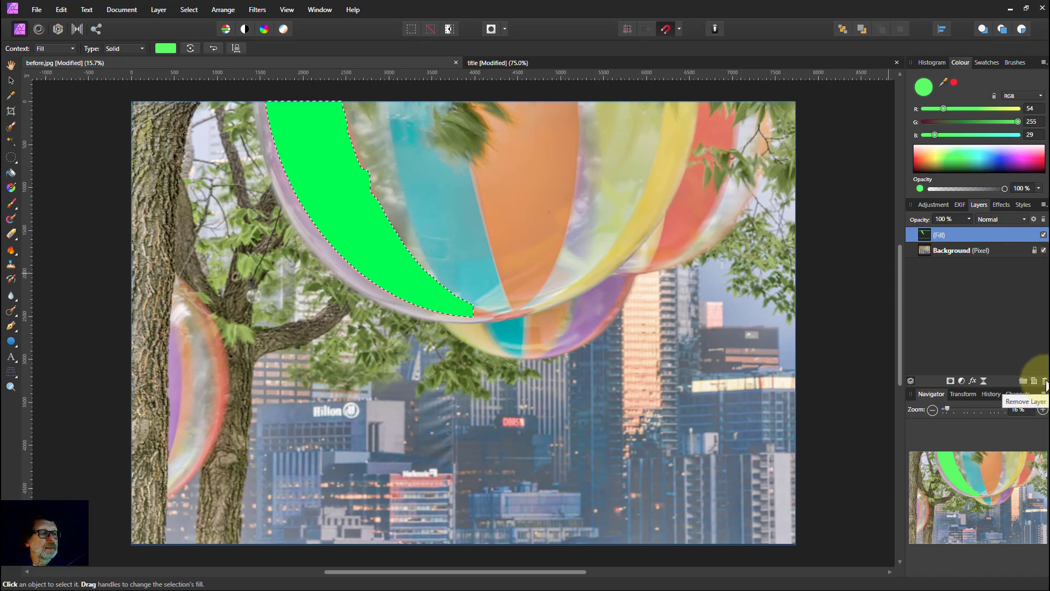
click(1039, 381)
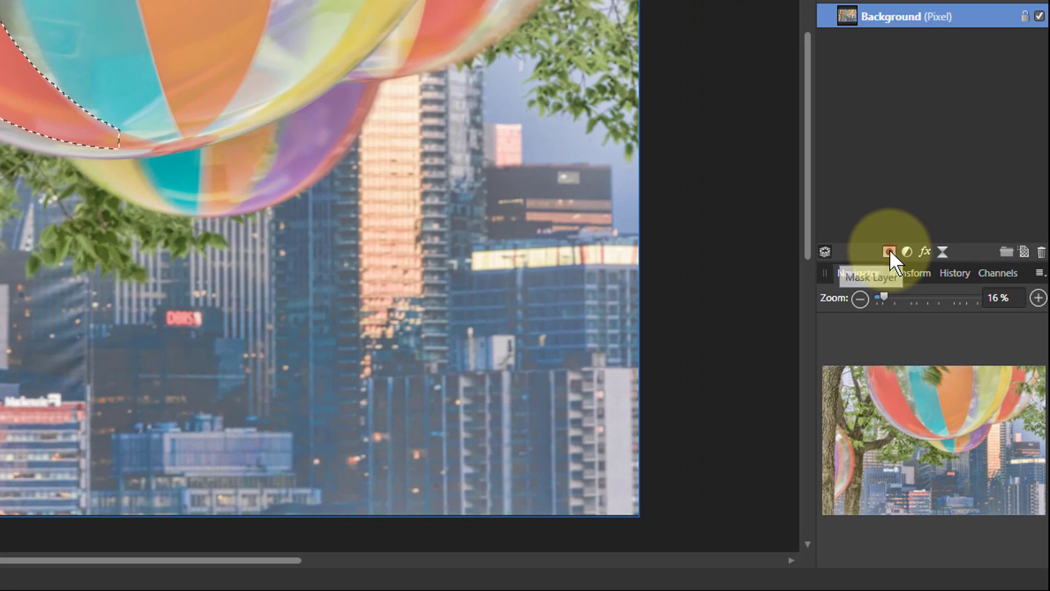
Build a mask from the red panel selection and drag it out as its own layer
click(889, 252)
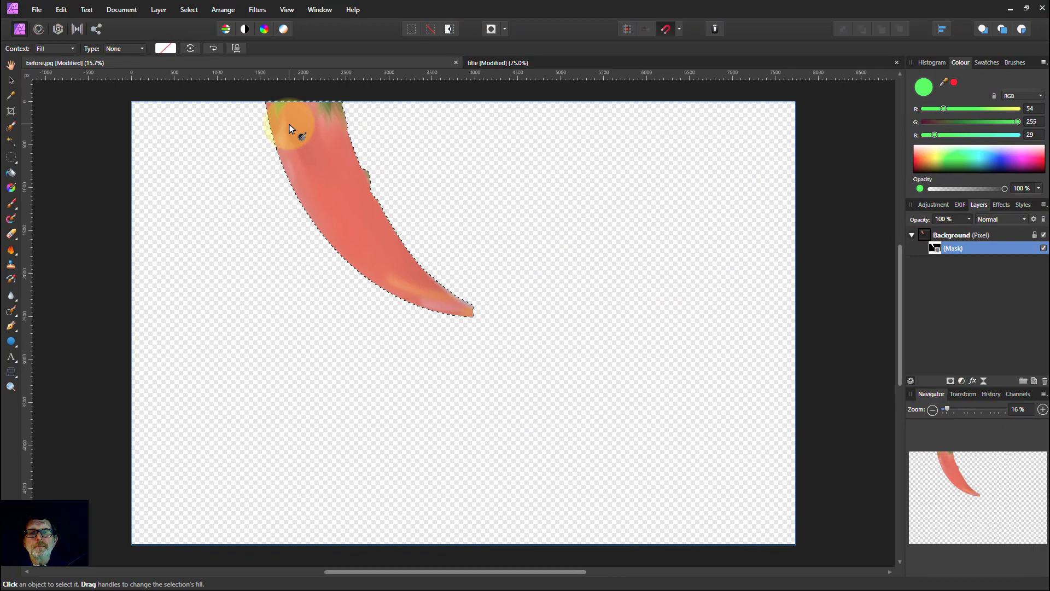
drag(290, 128, 414, 268)
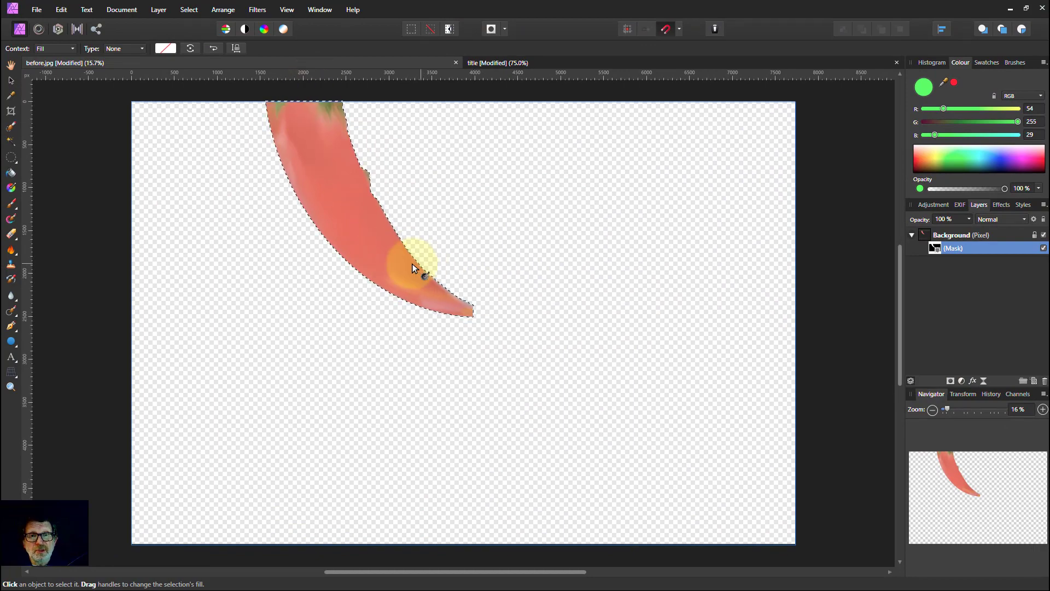
click(952, 247)
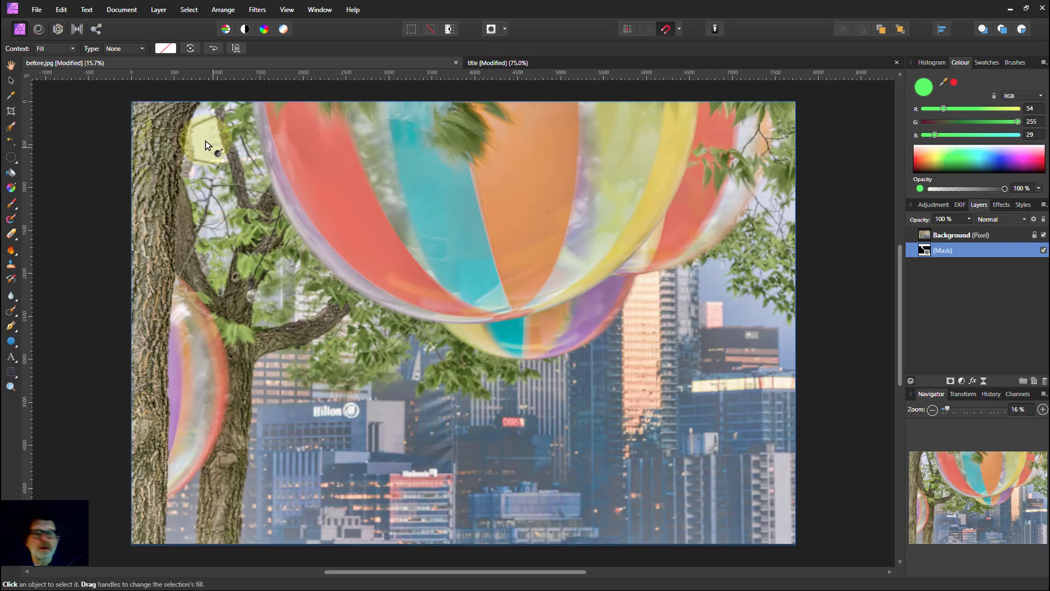
Add a green Fill layer, nest the panel mask inside it, and select that mask
click(158, 9)
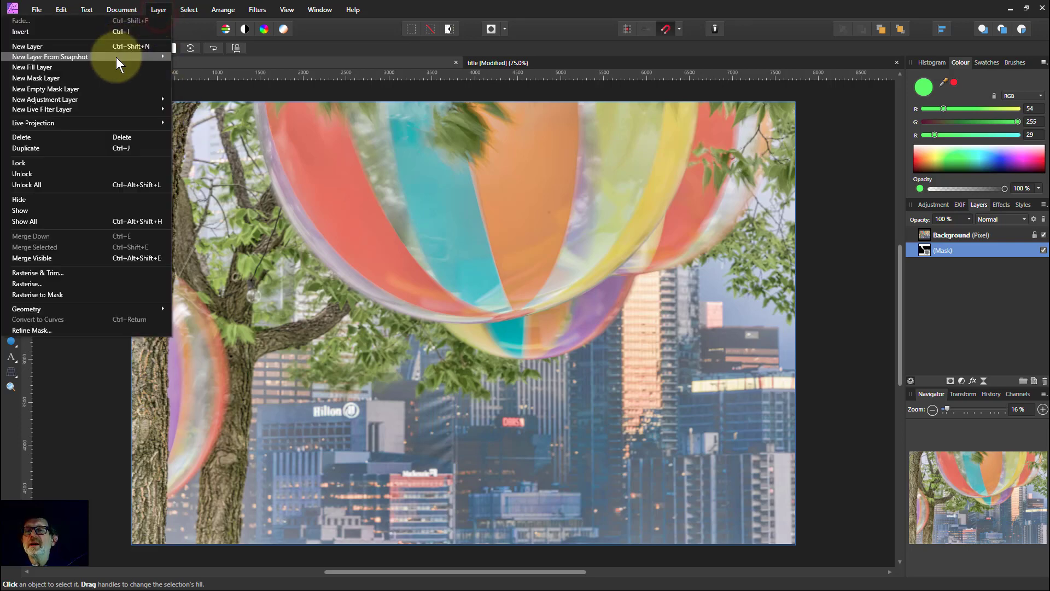
click(32, 67)
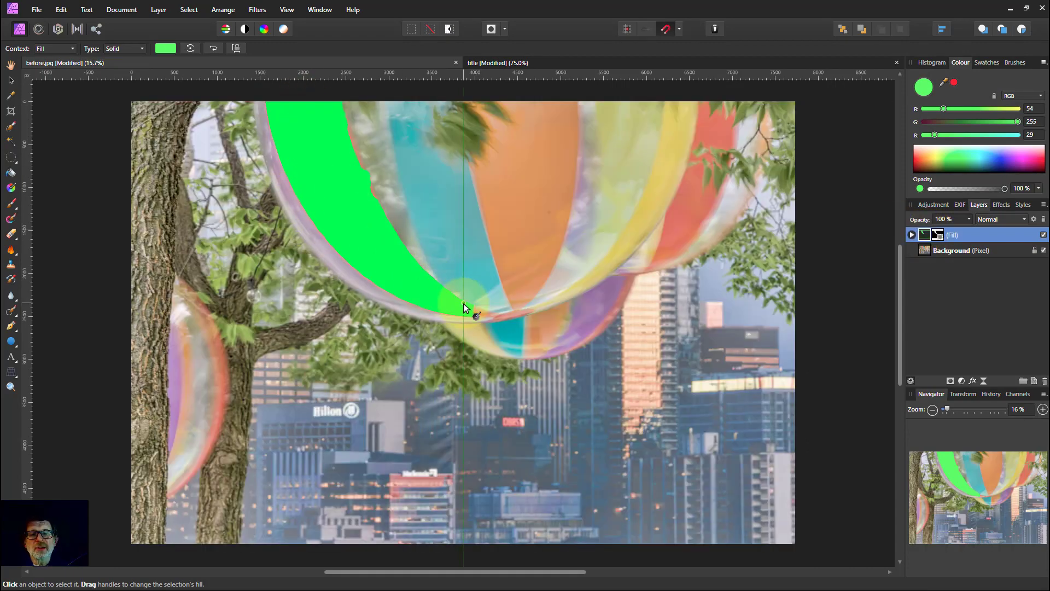
click(957, 250)
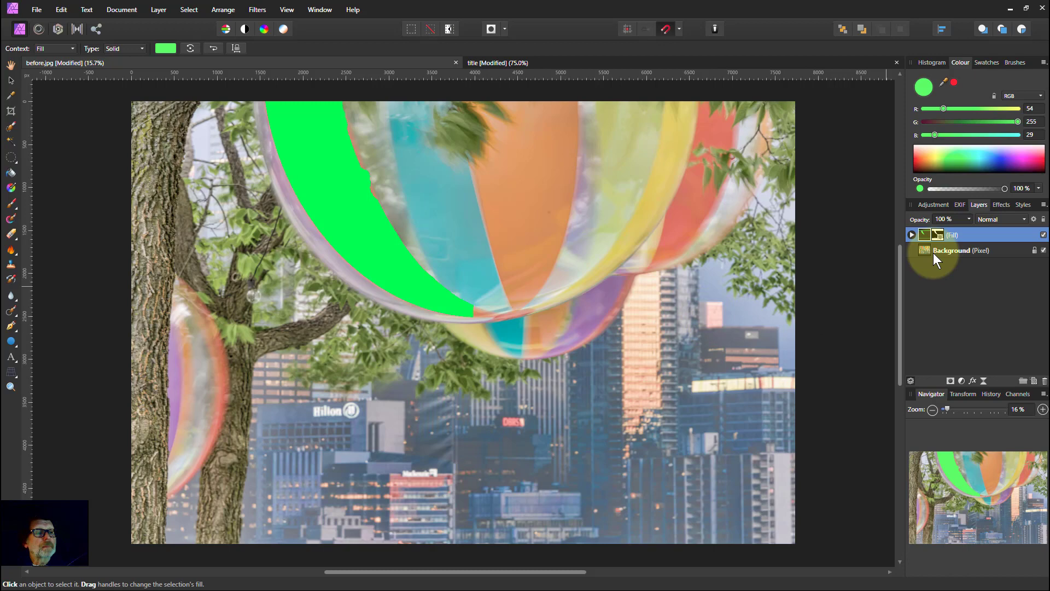
click(912, 235)
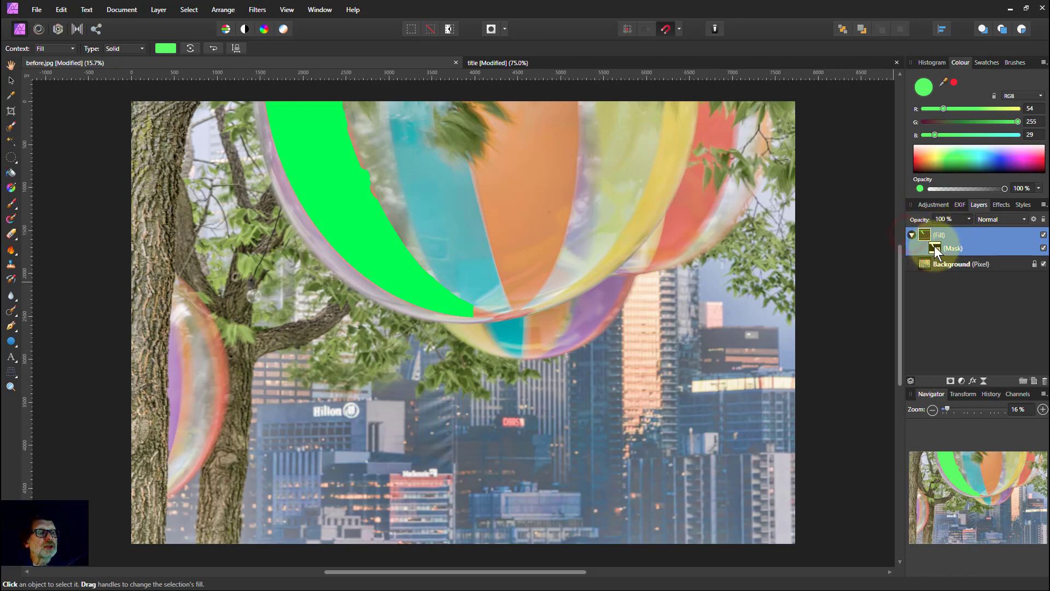
click(957, 263)
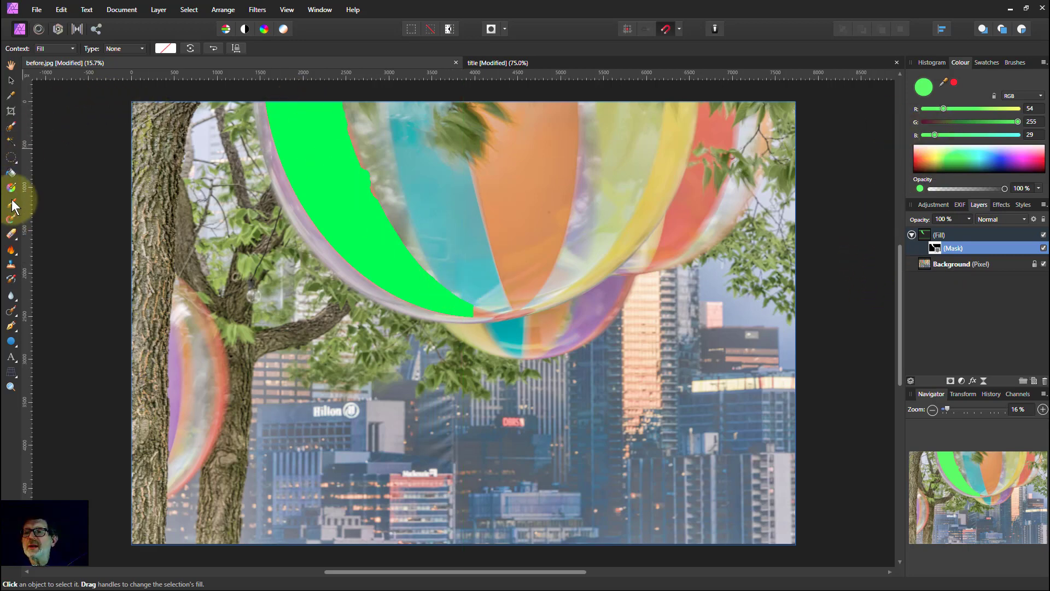
Paint on the fill layer's mask to reveal green down the middle of the orange panel
click(11, 205)
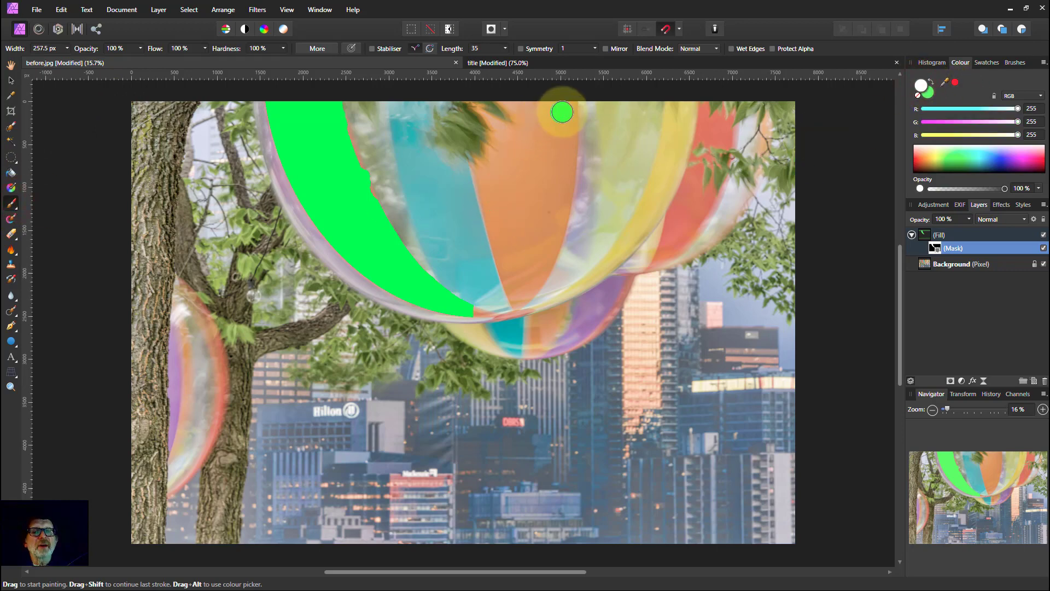
drag(561, 111, 541, 221)
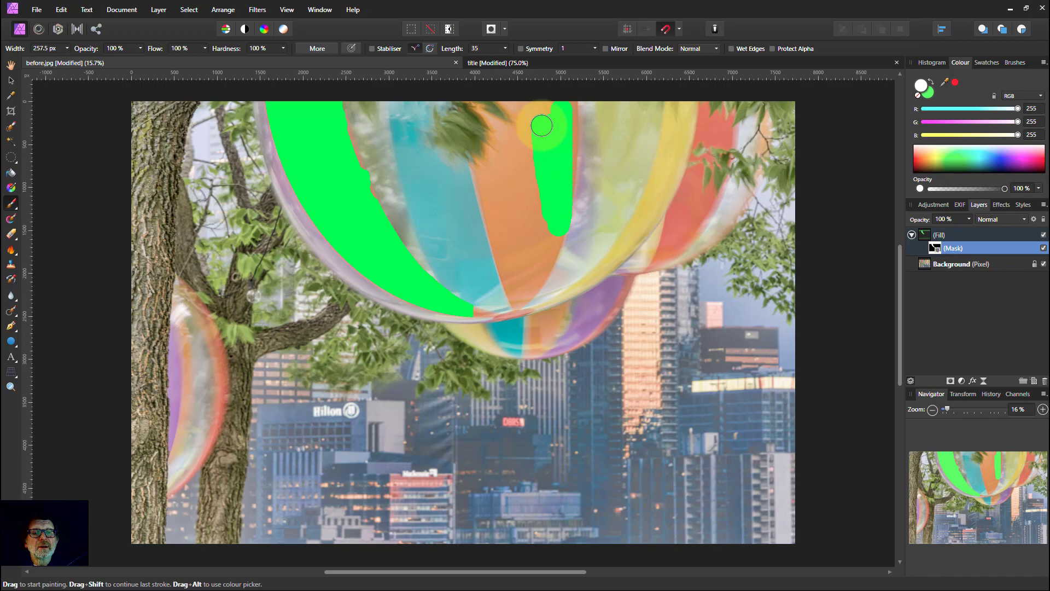
drag(541, 126, 543, 257)
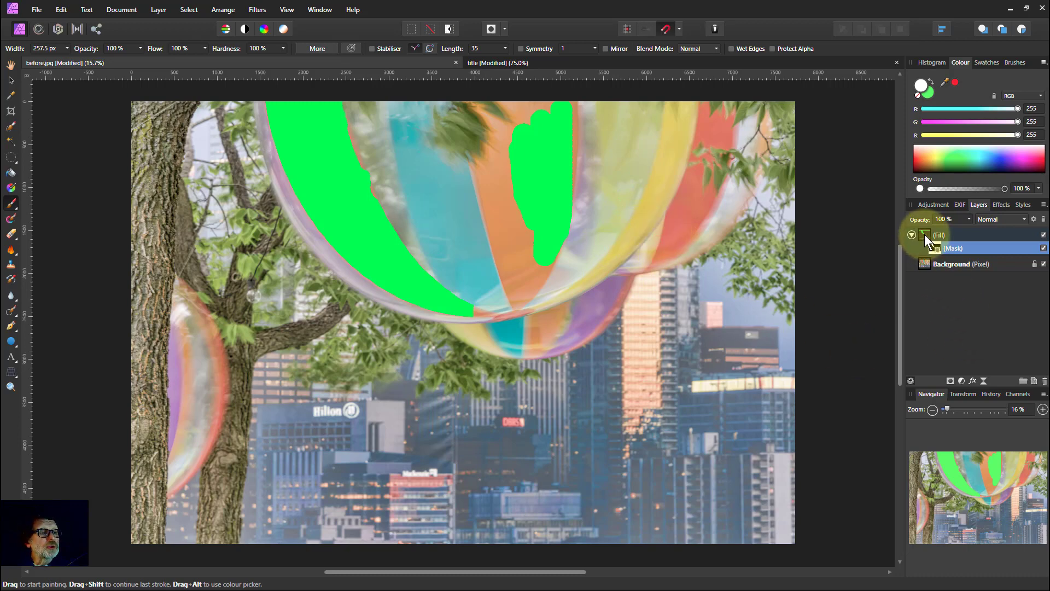
Select the green Fill layer and change its blend mode to Colour
click(937, 235)
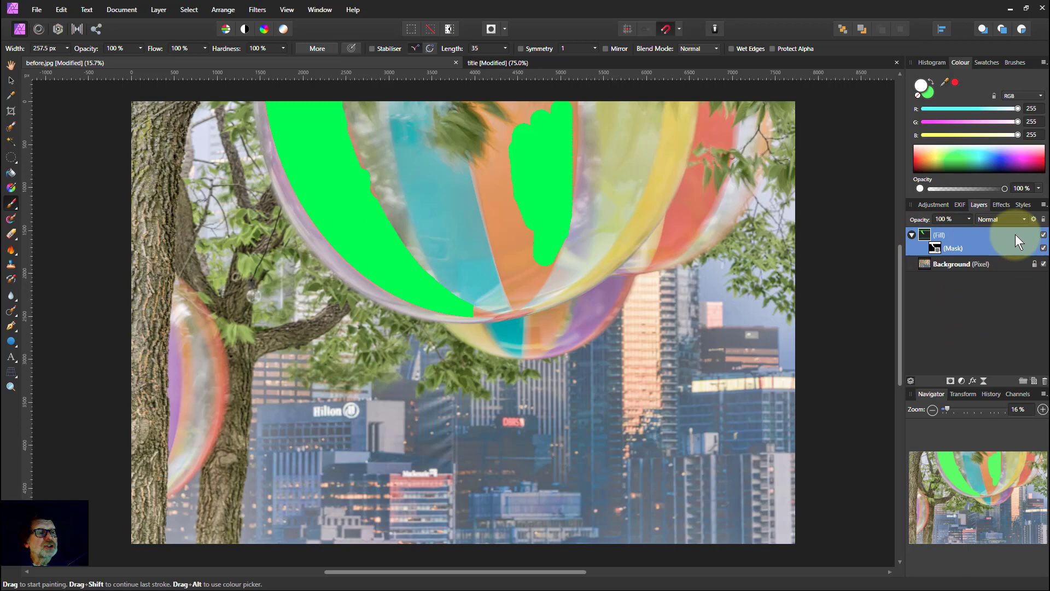
mouse_move(1004, 226)
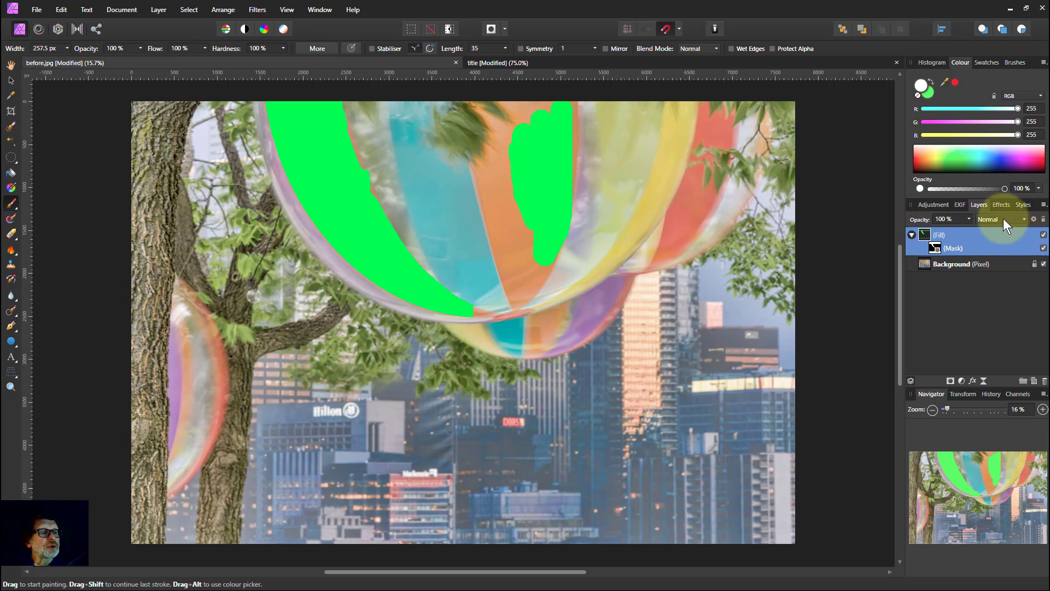
click(998, 219)
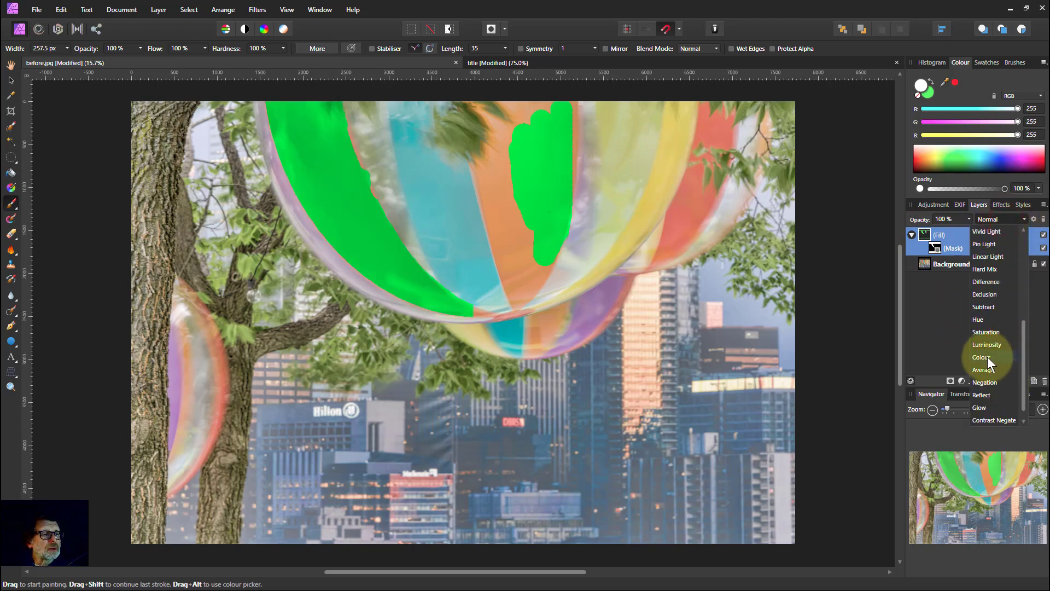
click(980, 357)
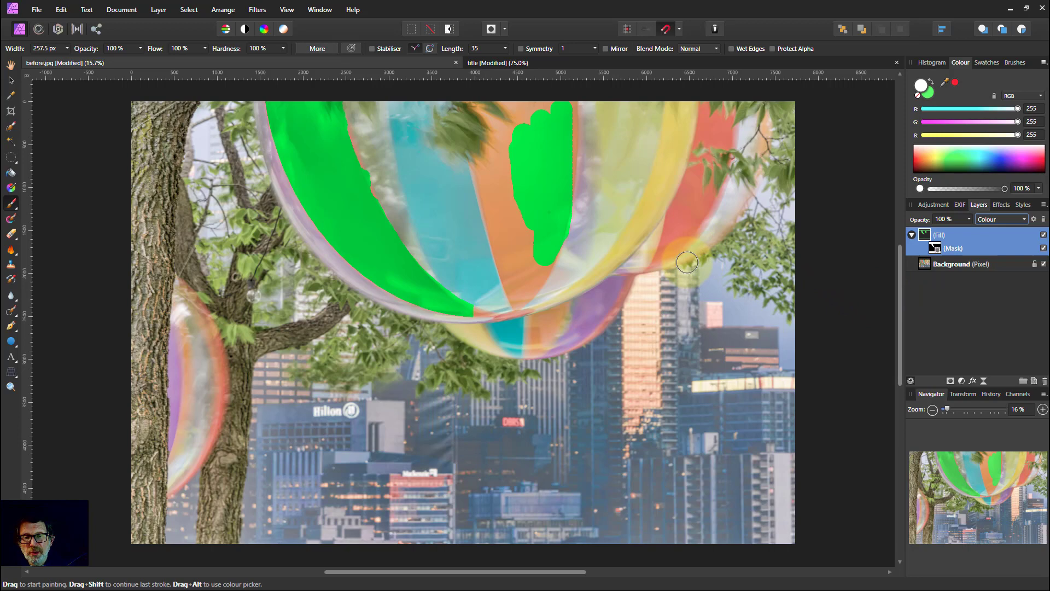
mouse_move(668, 262)
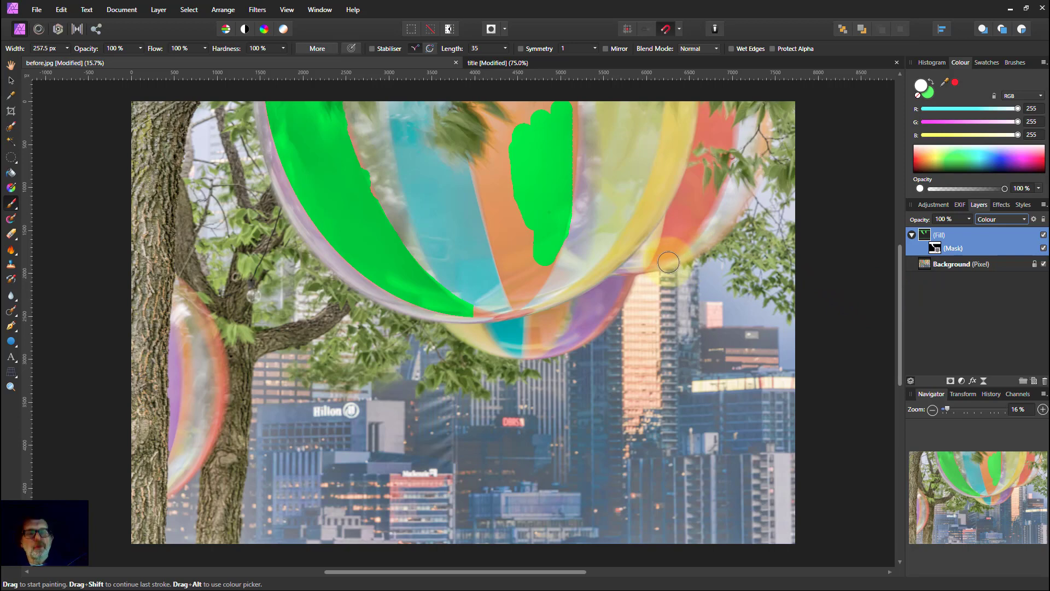
mouse_move(657, 258)
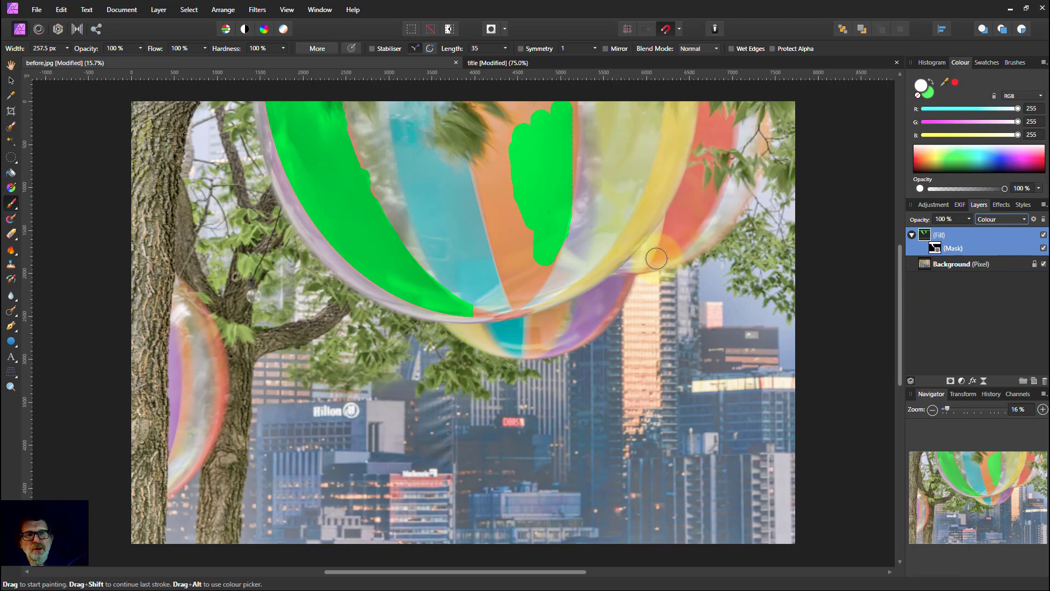